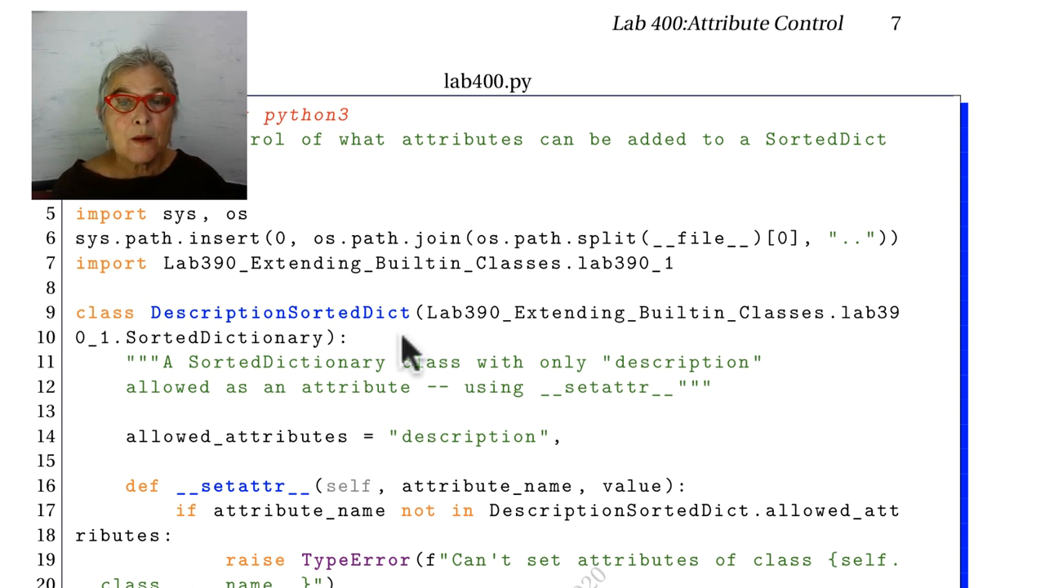
mouse_move(558, 346)
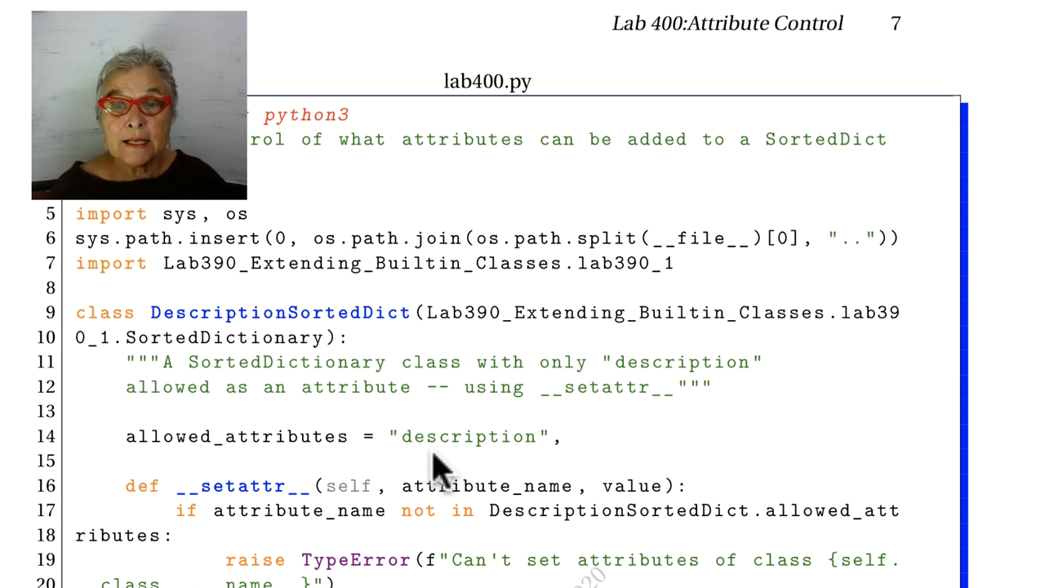
mouse_move(559, 465)
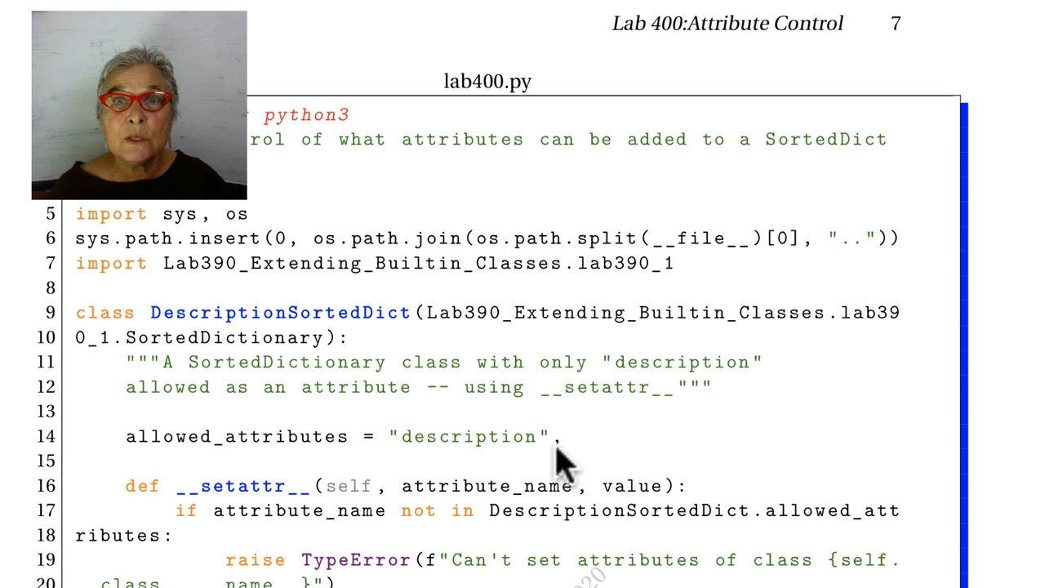
mouse_move(454, 506)
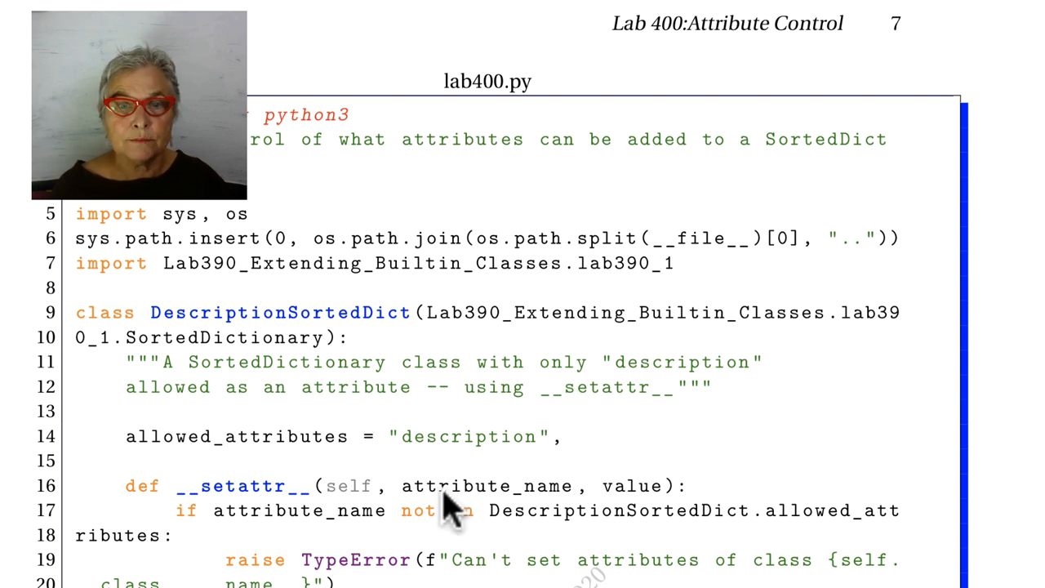
mouse_move(441, 514)
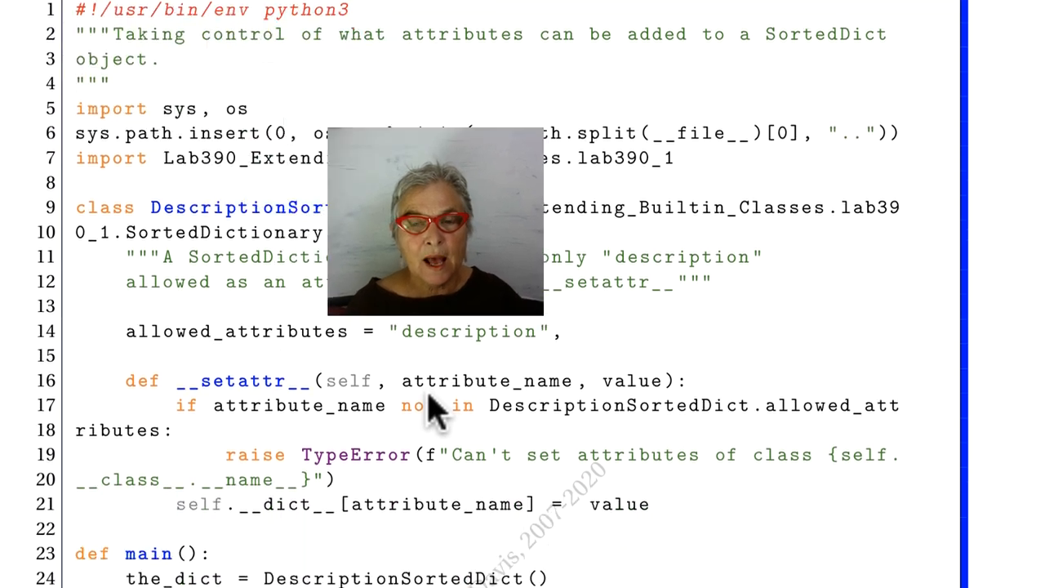
scroll(down, 3)
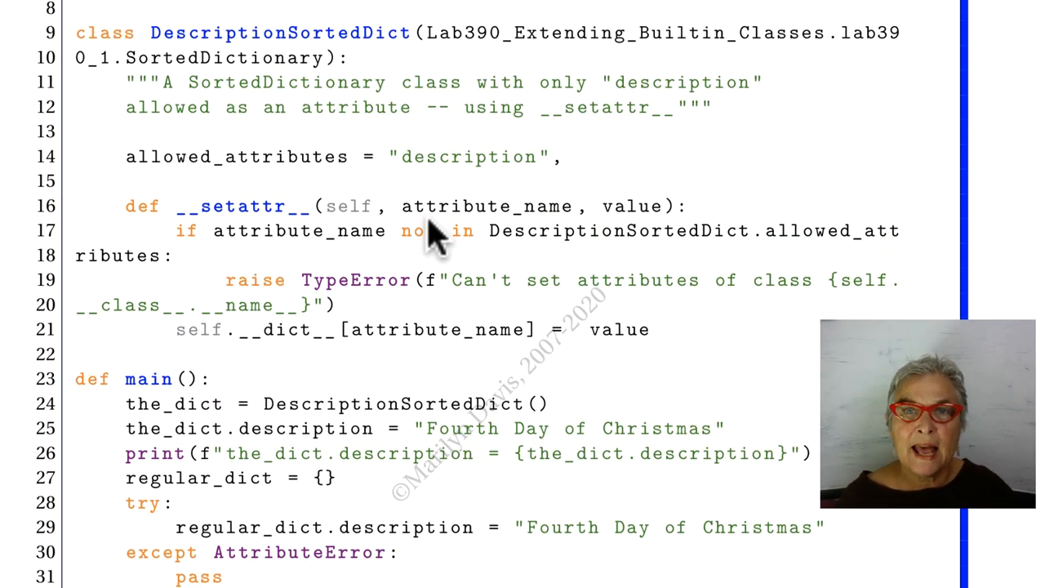
mouse_move(552, 237)
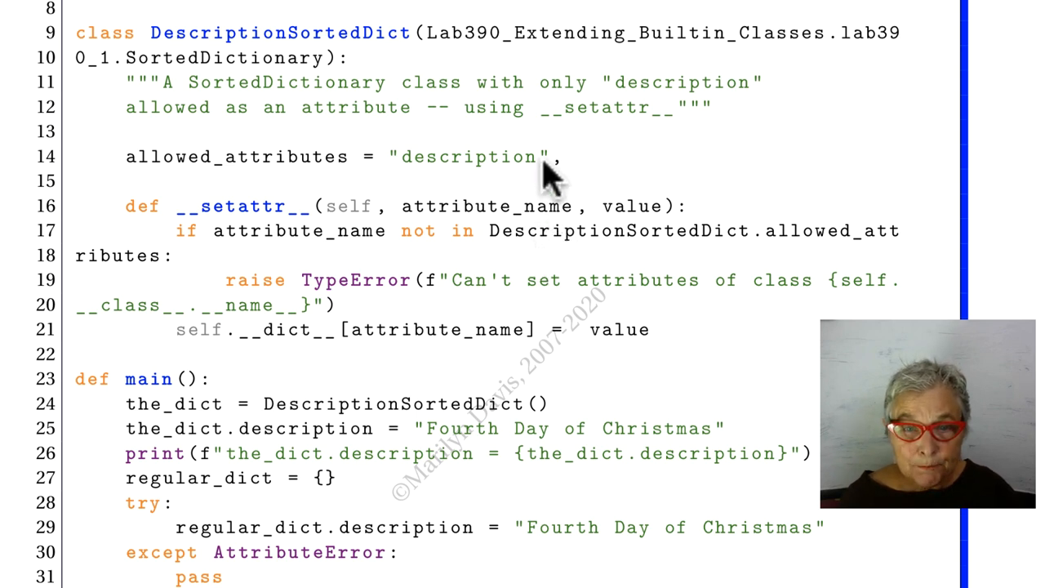
mouse_move(536, 281)
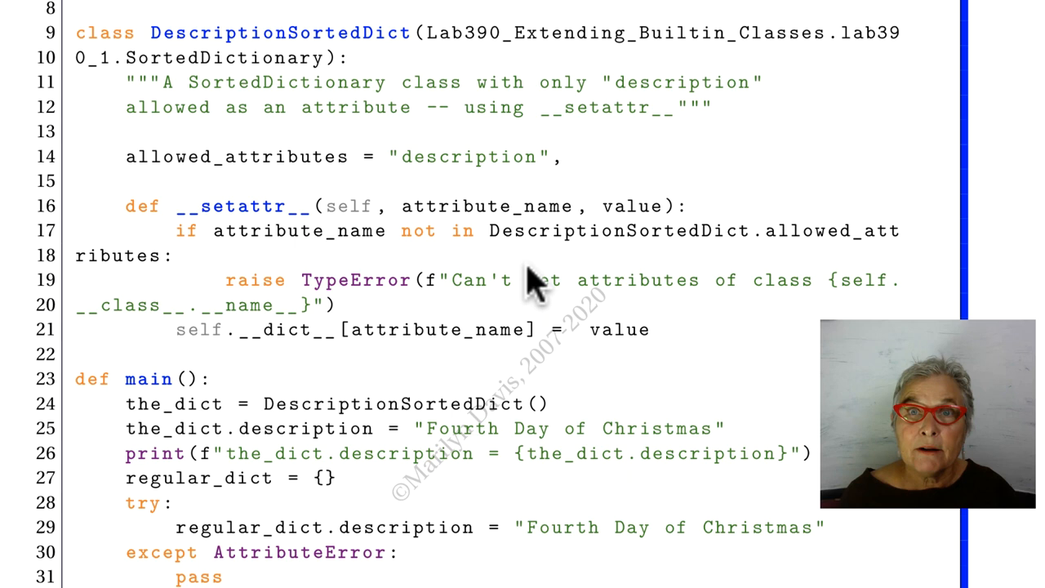
mouse_move(461, 367)
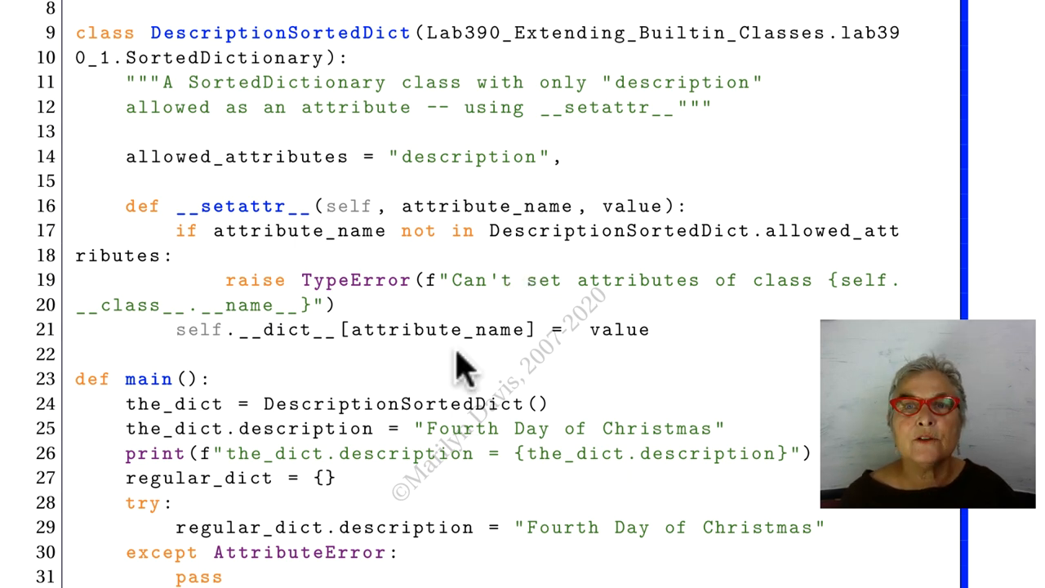
mouse_move(637, 200)
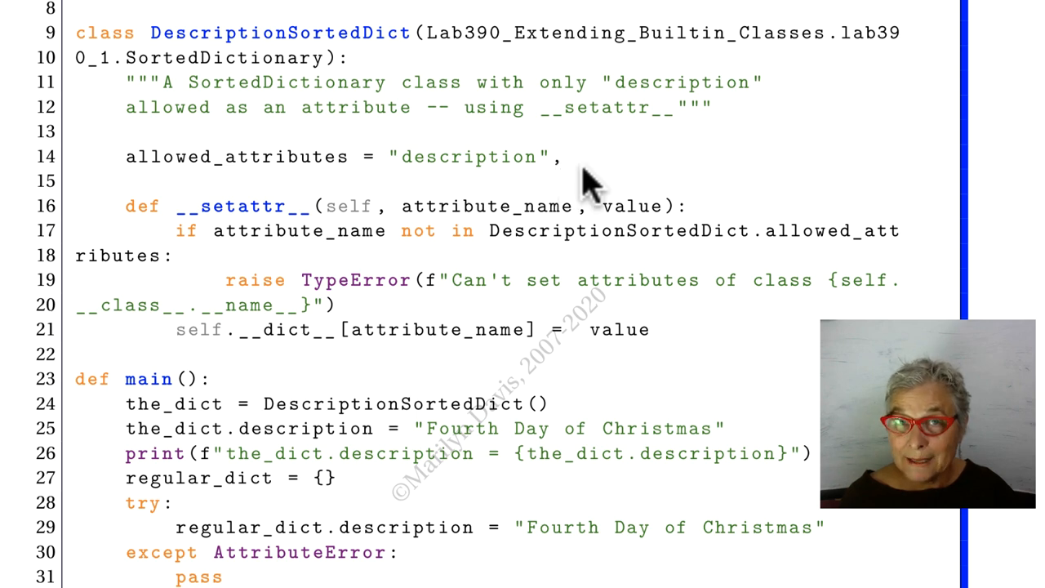
mouse_move(677, 183)
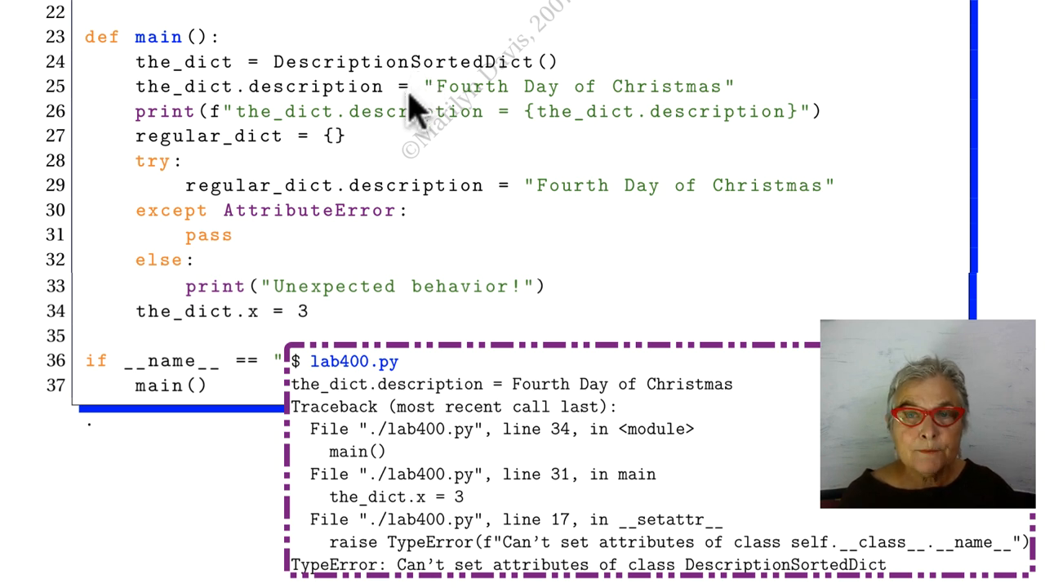
mouse_move(539, 114)
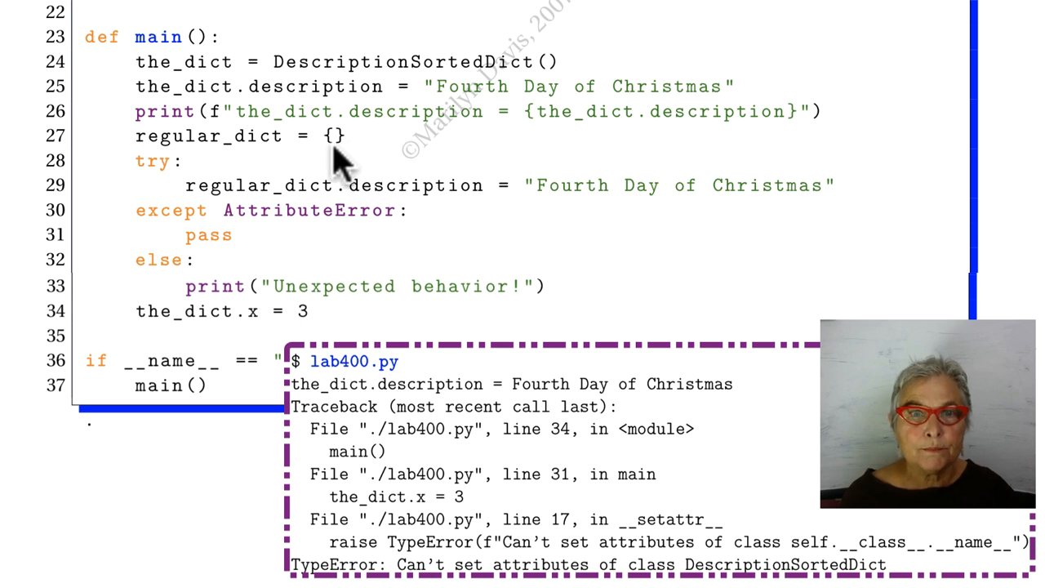
mouse_move(438, 209)
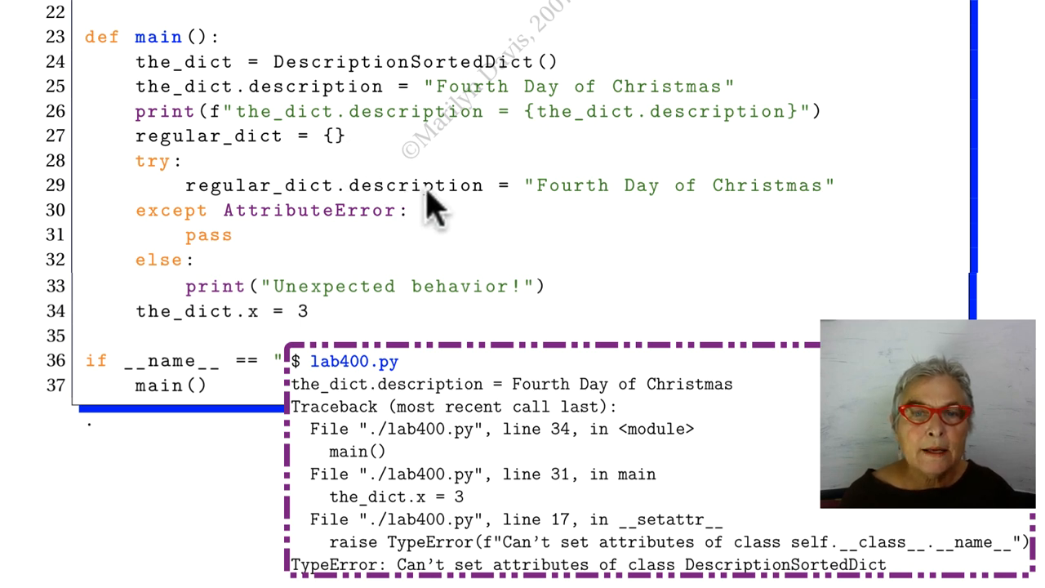
mouse_move(396, 242)
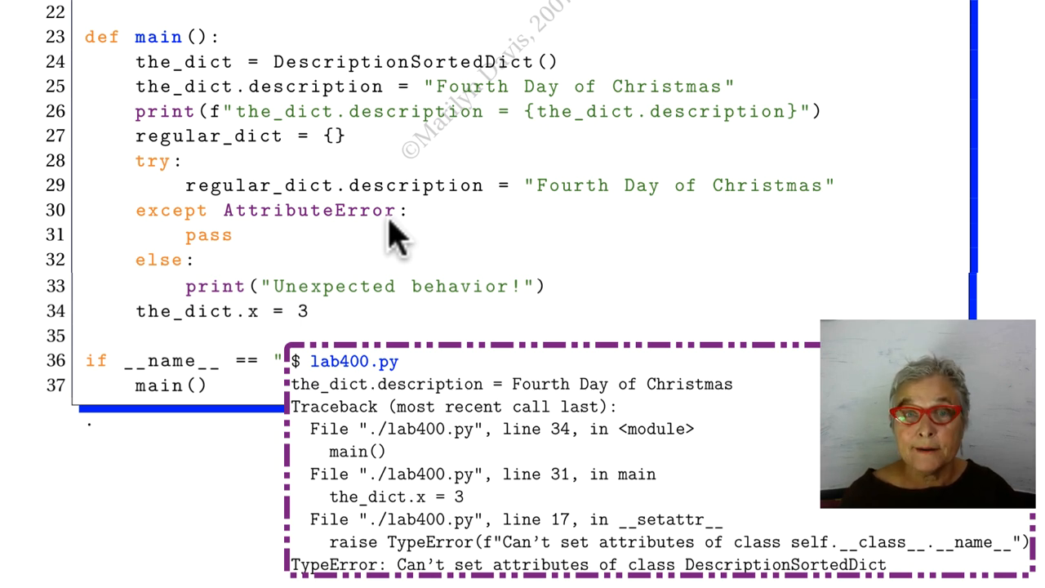
mouse_move(356, 245)
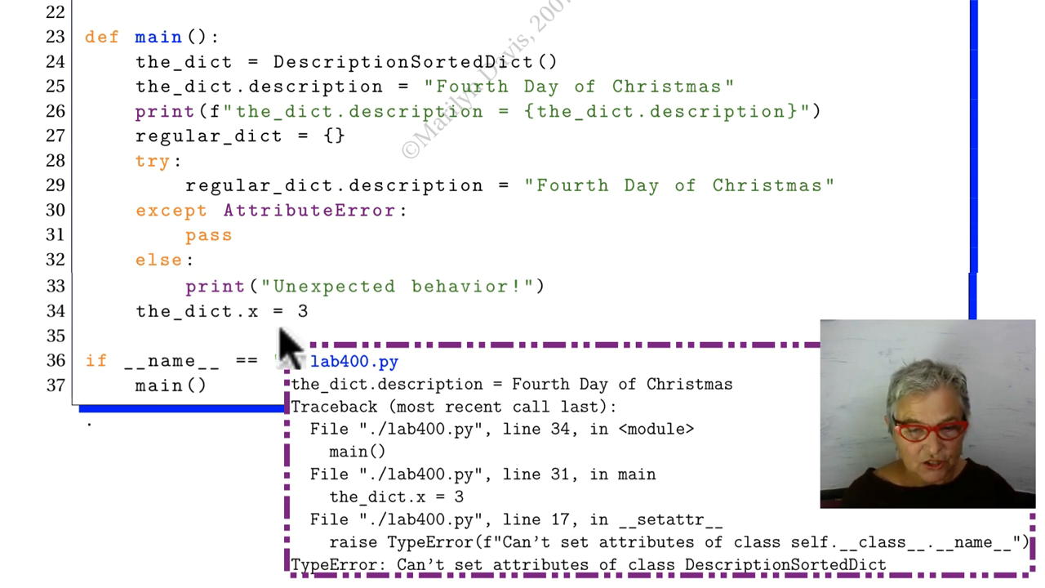
mouse_move(262, 547)
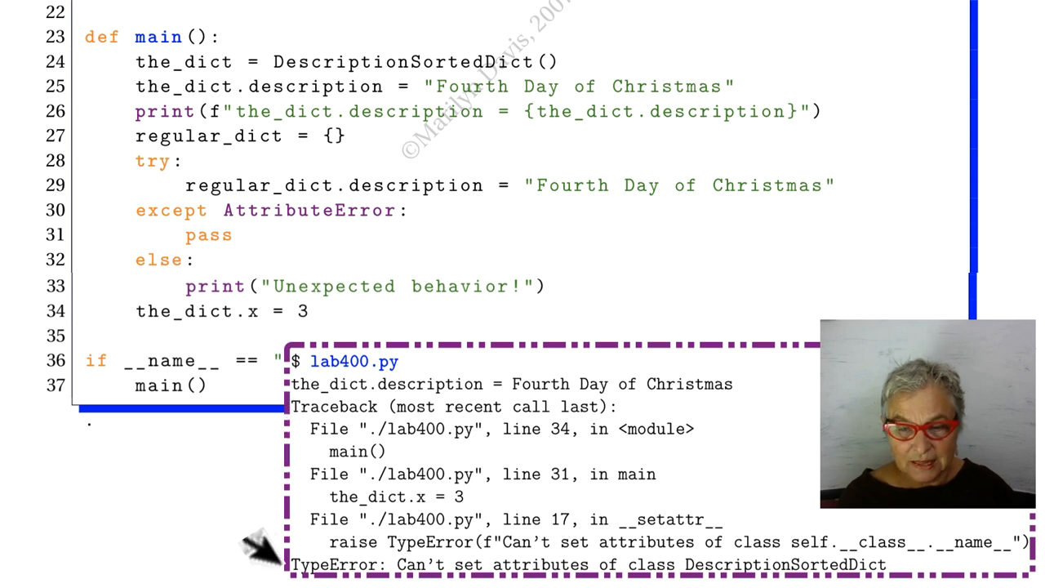